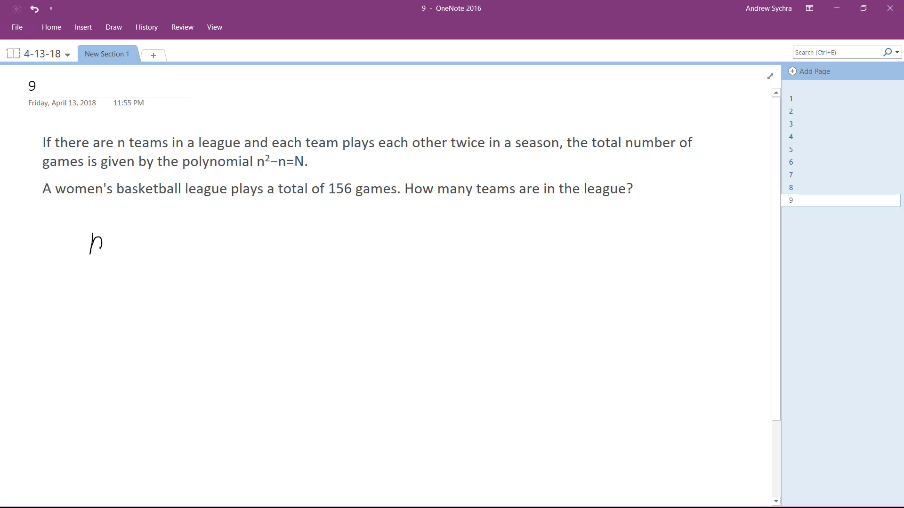
Write n²−n=156 below the problem and rewrite it as n²−n−156=0.
left_click_drag(107, 231, 162, 248)
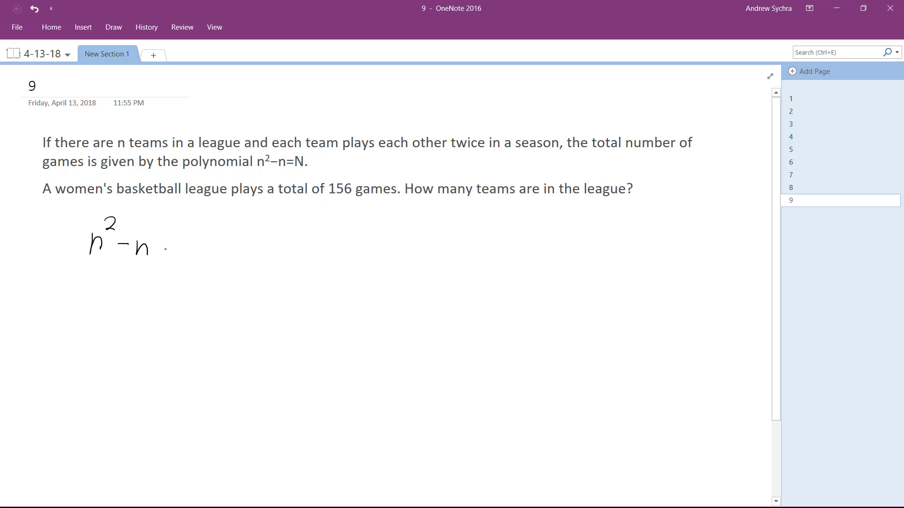
left_click_drag(161, 246, 179, 247)
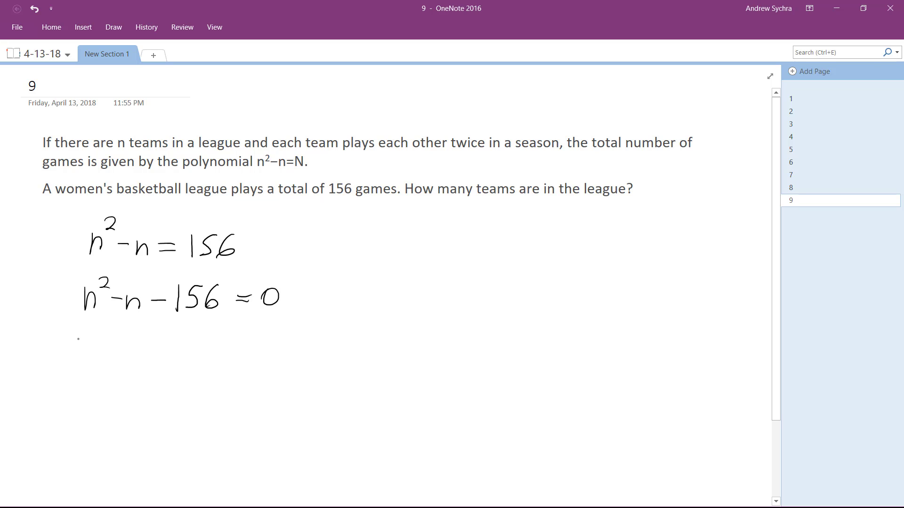
Write the factored form (x+12)(x−13)=0 with roots x = −12, 13 underneath.
left_click_drag(66, 357, 124, 360)
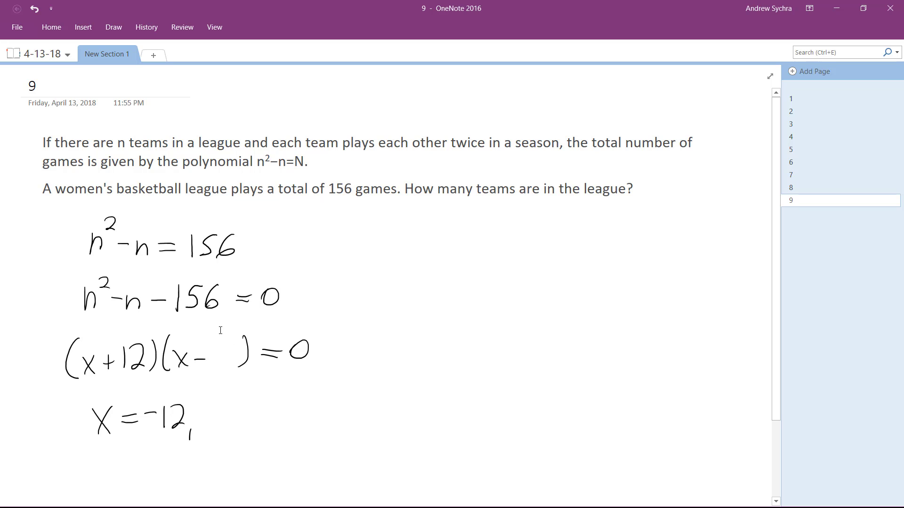
type("13")
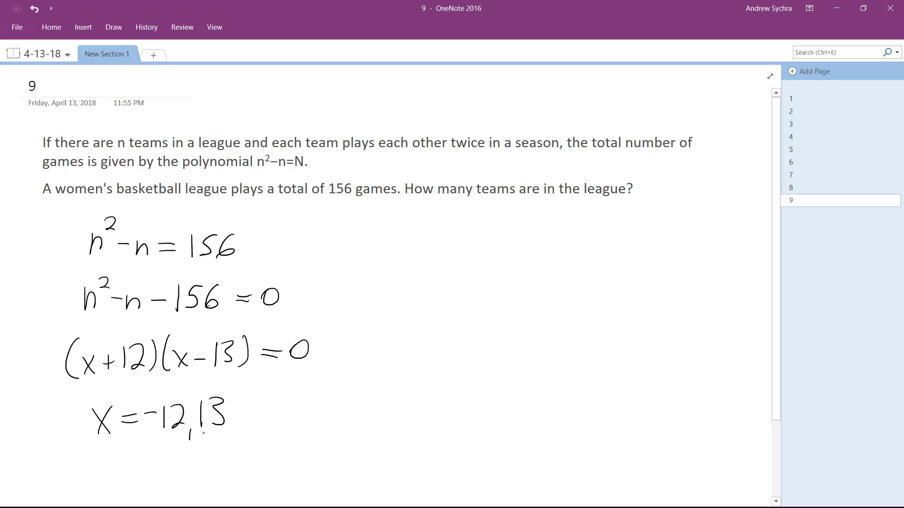
Box the root 13 and write the answer '13 teams' beside it.
left_click_drag(196, 401, 200, 435)
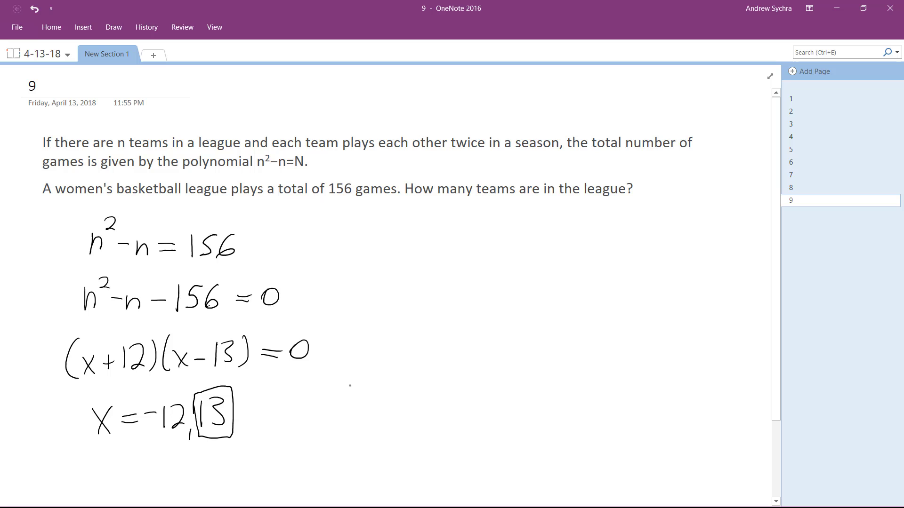
left_click_drag(346, 401, 420, 400)
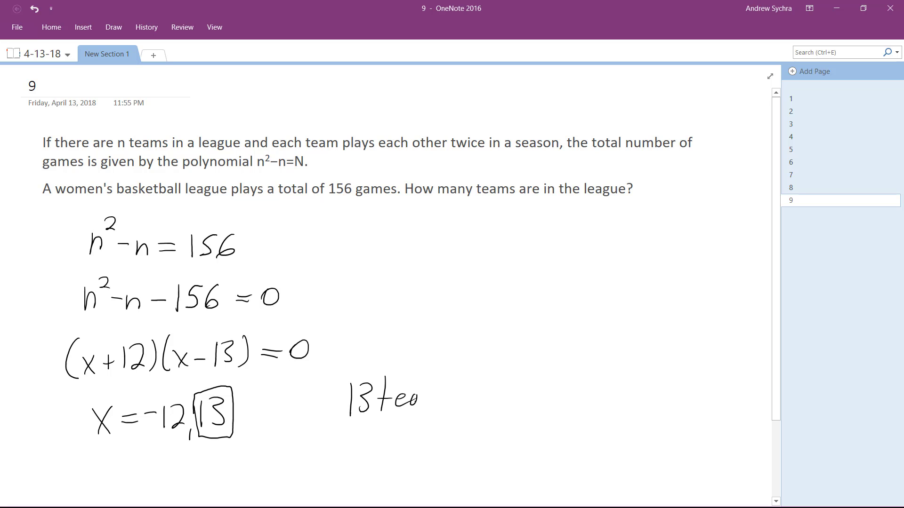